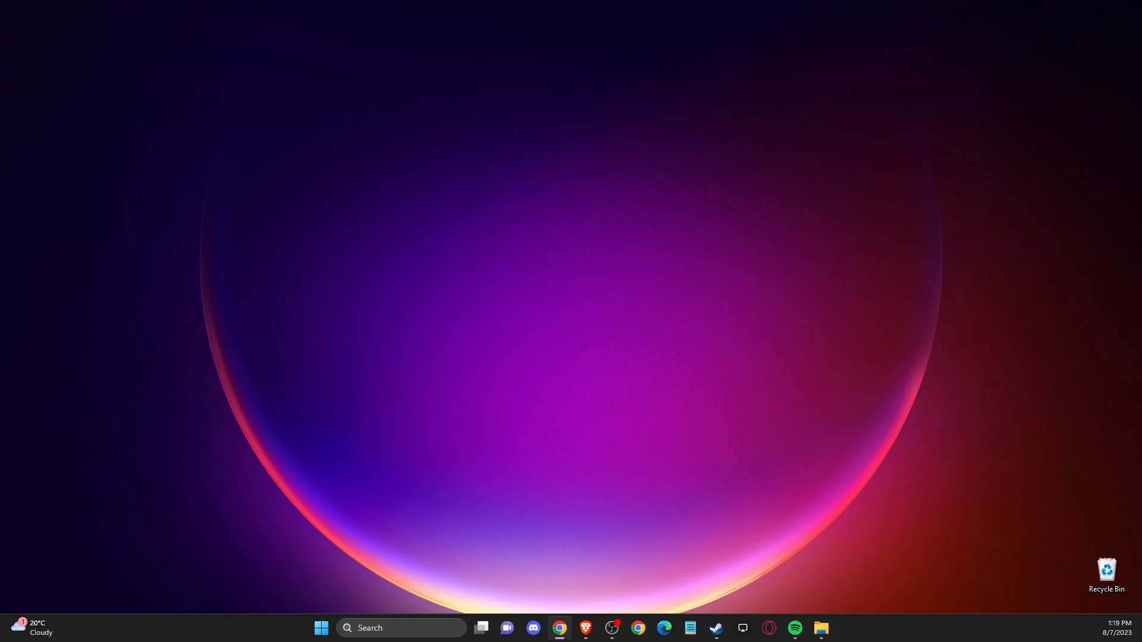
mouse_move(716, 629)
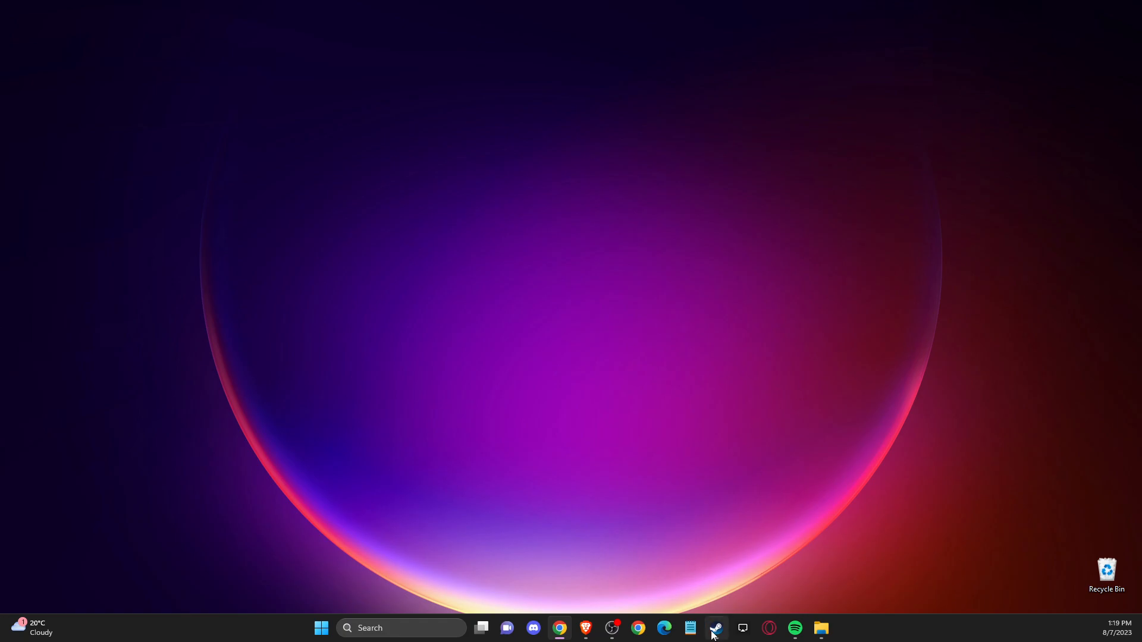
Step: Open Grand Theft Auto V's Properties from the Steam library to view its installed files
left_click(717, 628)
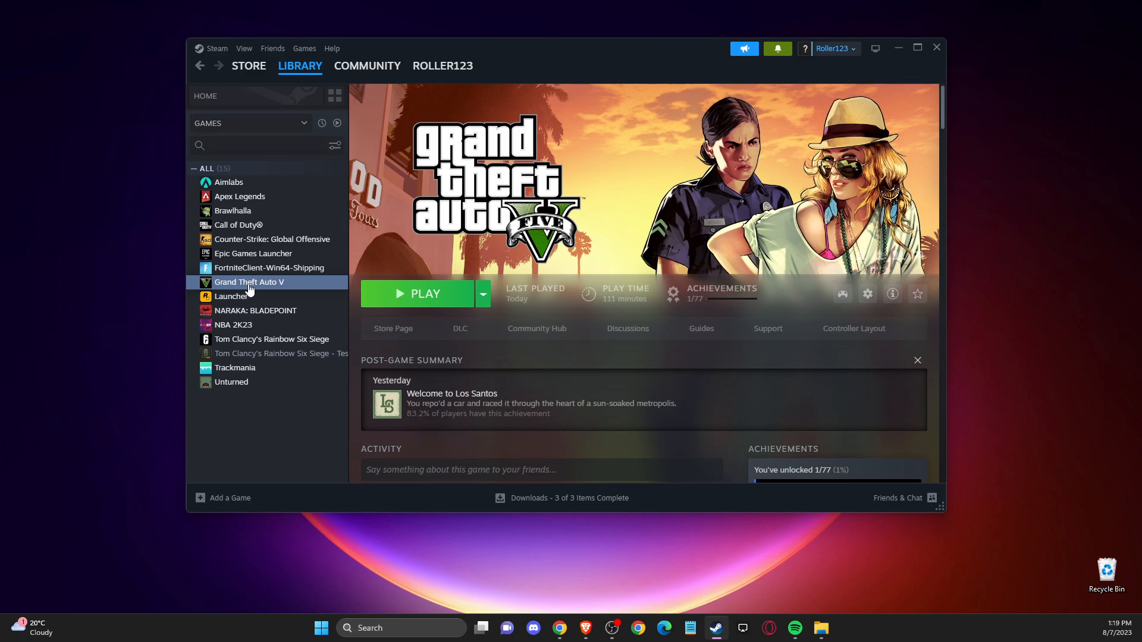
right_click(249, 282)
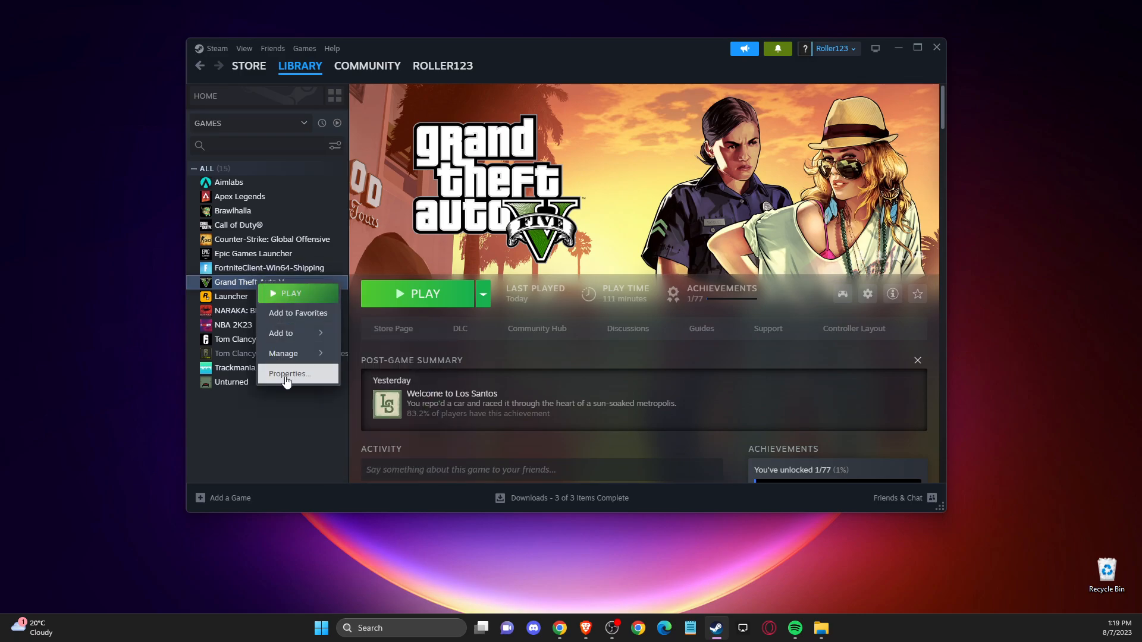
left_click(289, 373)
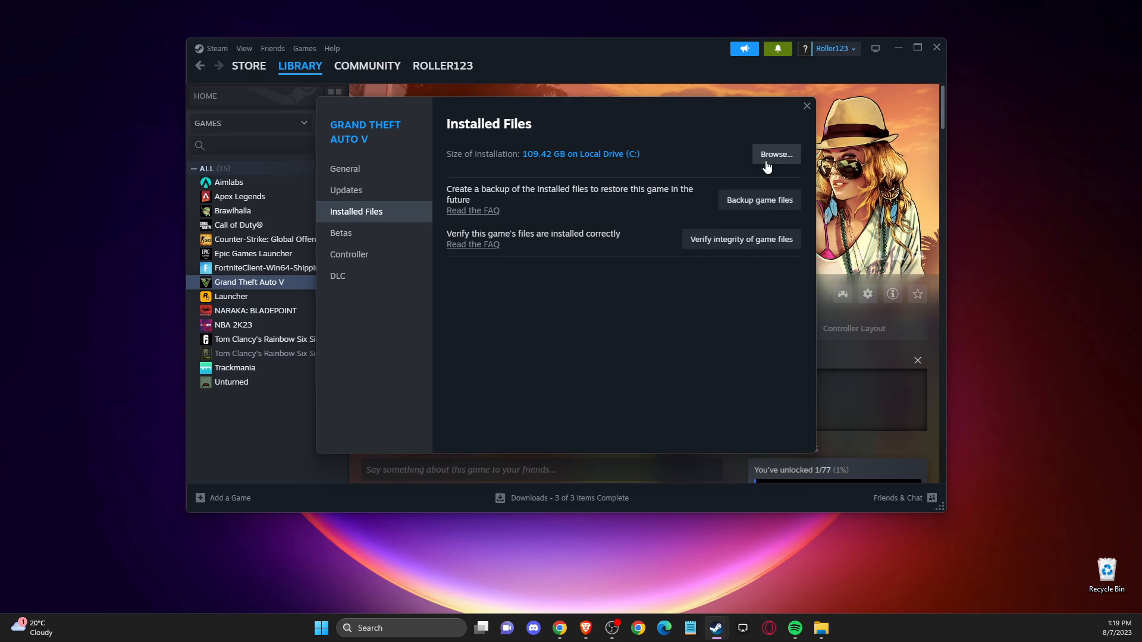
left_click(776, 154)
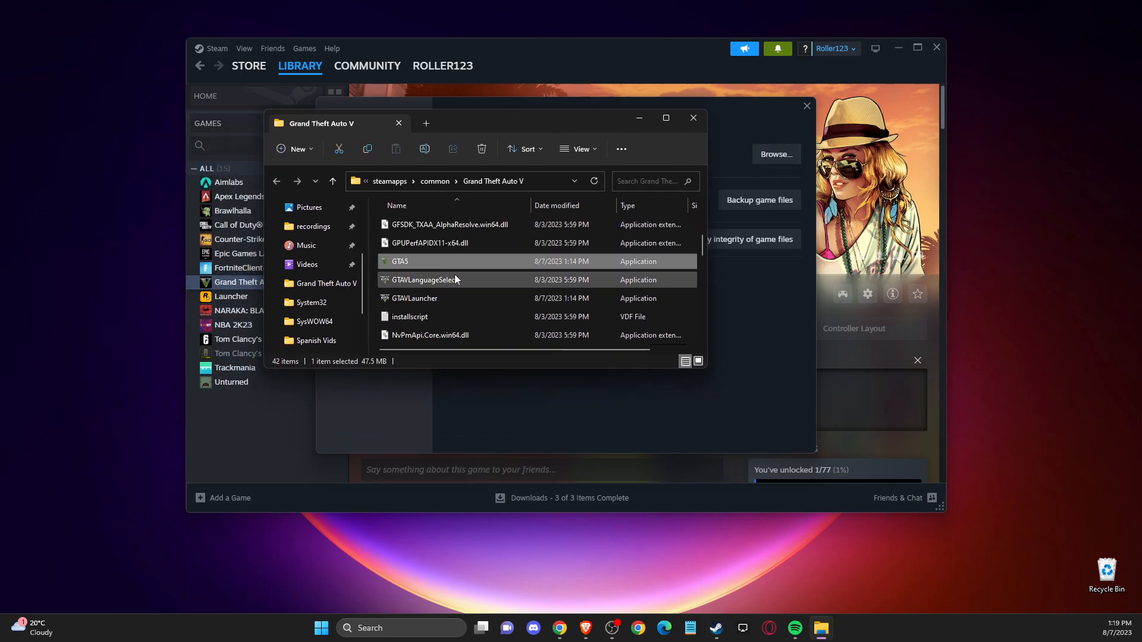
left_click(414, 298)
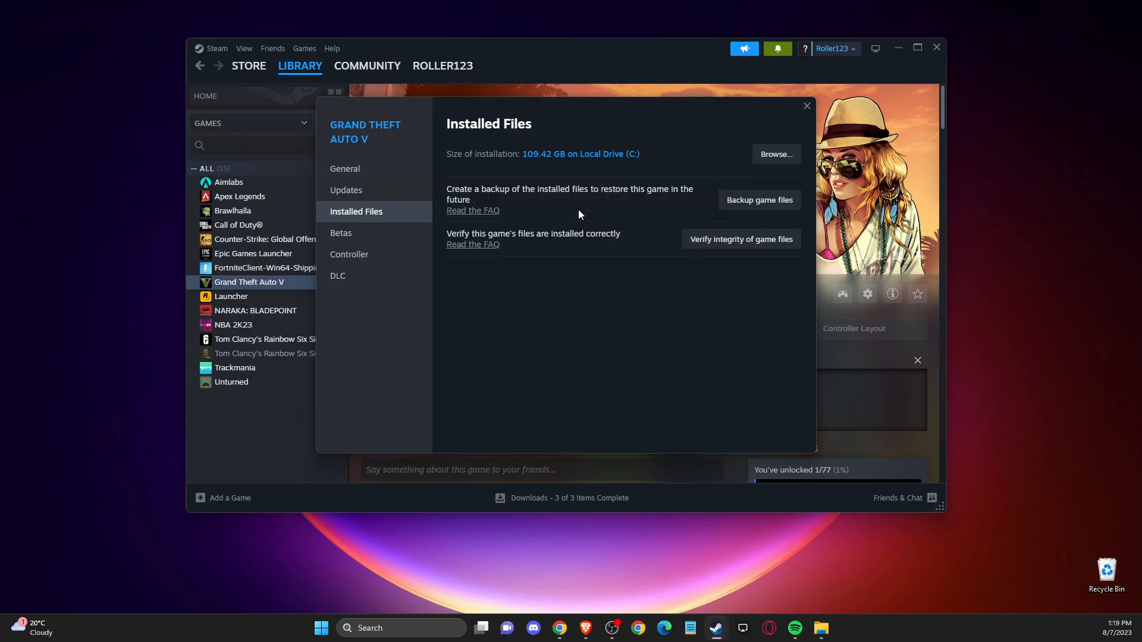
mouse_move(258, 284)
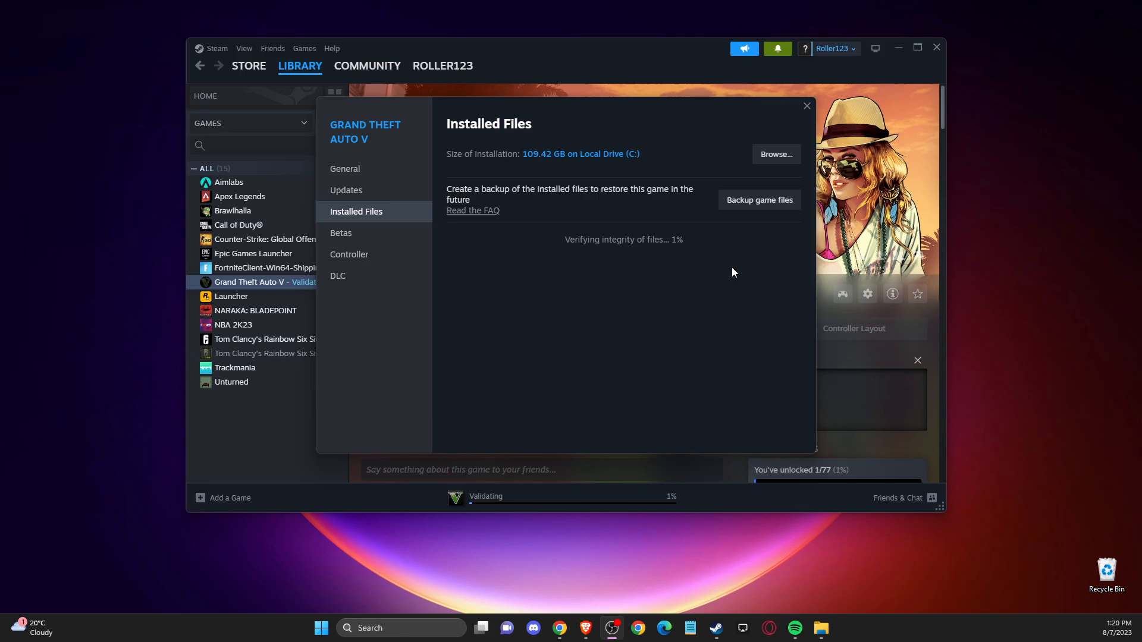
mouse_move(673, 274)
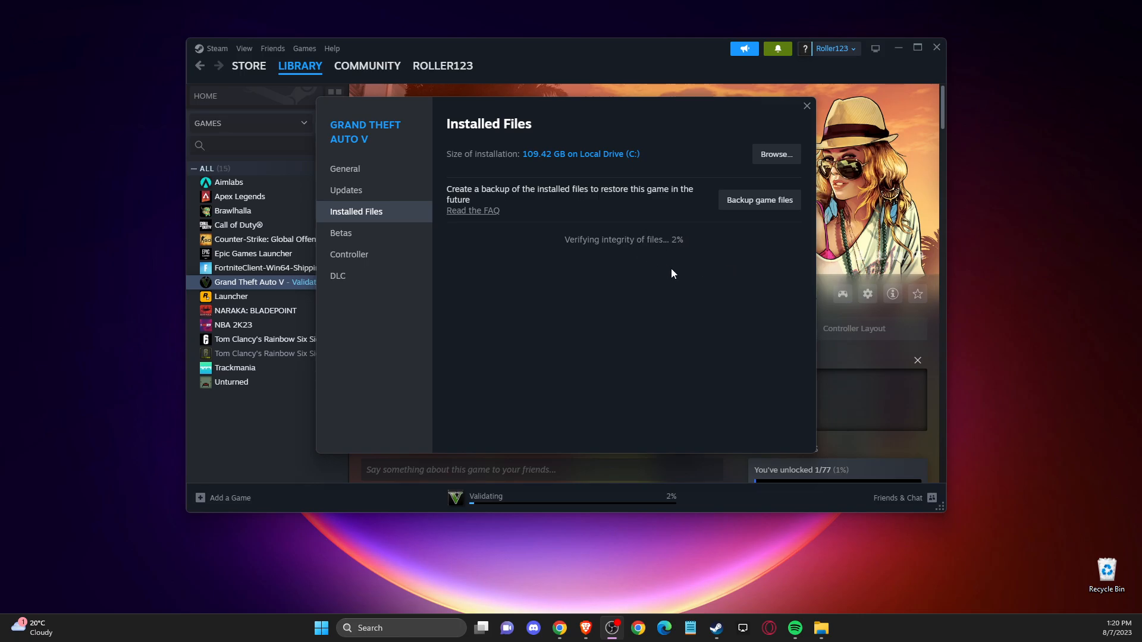
mouse_move(680, 256)
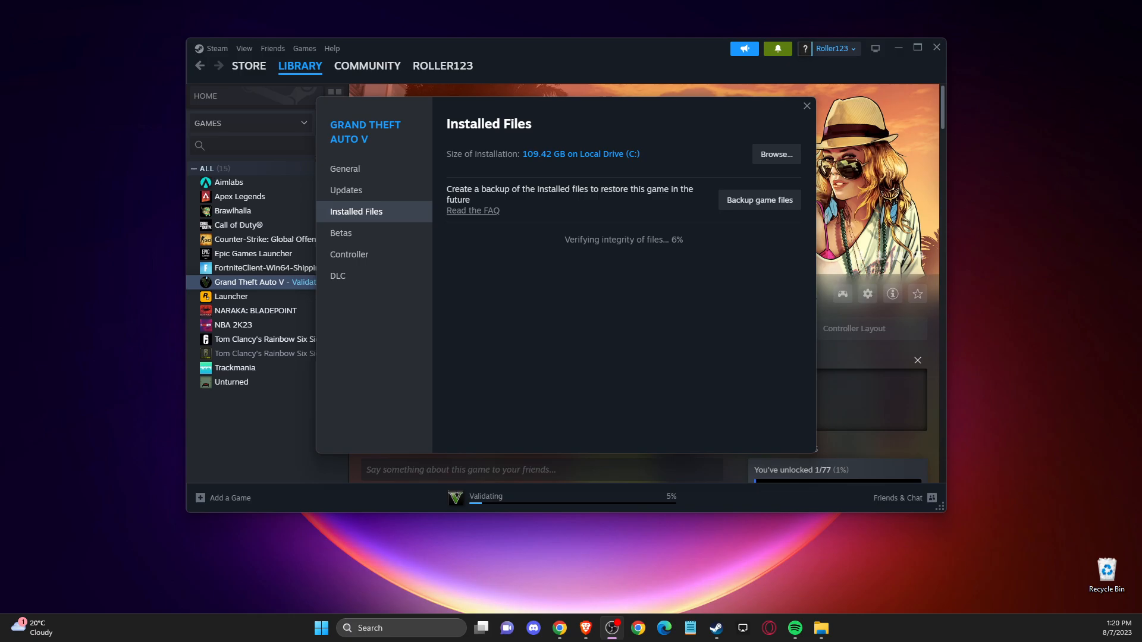
Step: Open File Explorer on This PC while GTA V's file verification runs
left_click(775, 154)
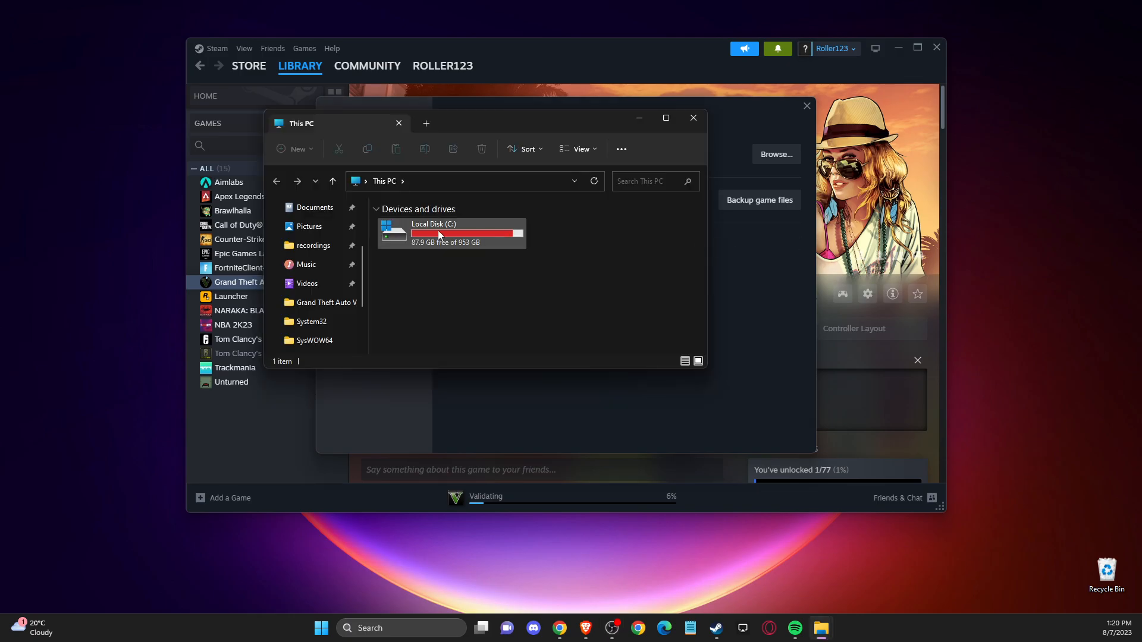
Step: Navigate to C:\Program Files\Rockstar Games\Launcher and scroll to the Launcher application
double_click(451, 233)
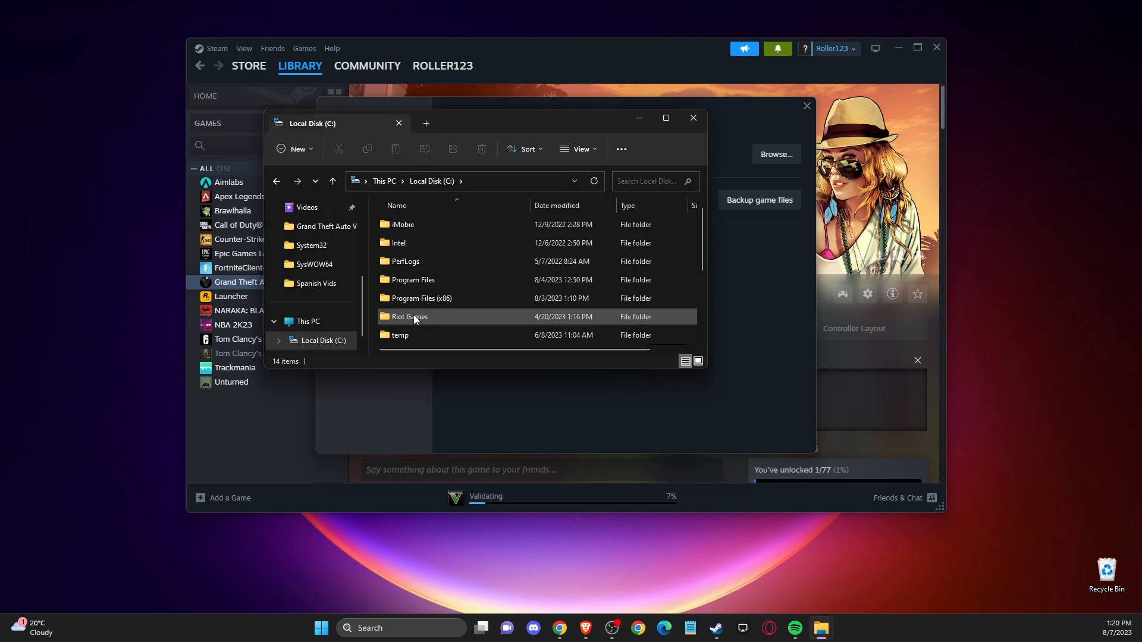
double_click(414, 280)
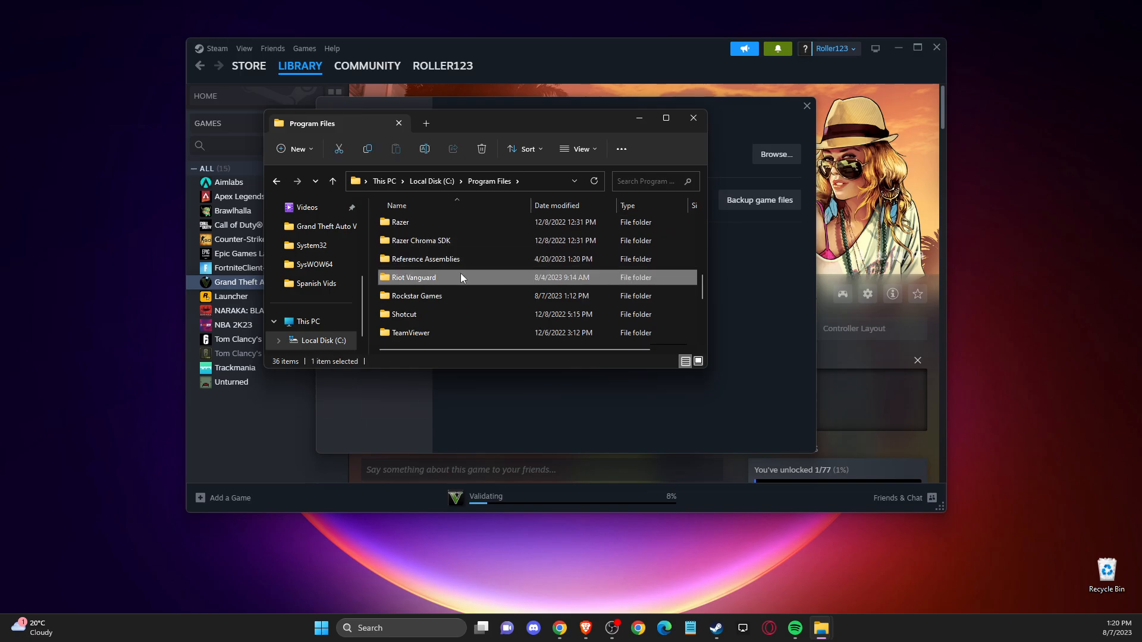
double_click(416, 295)
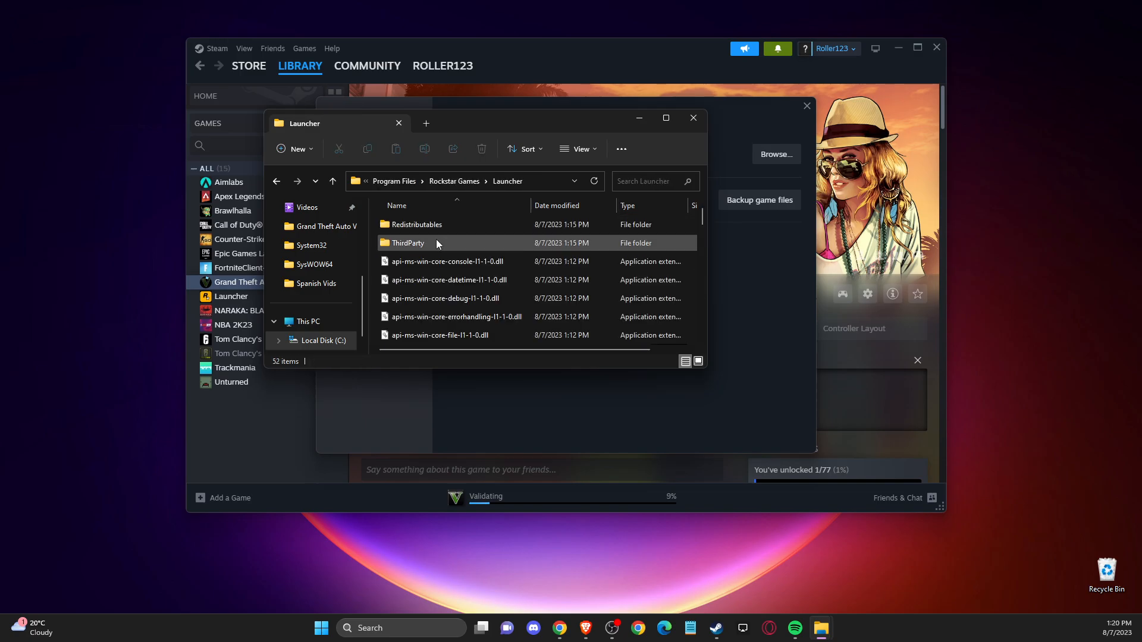
scroll("down", 3)
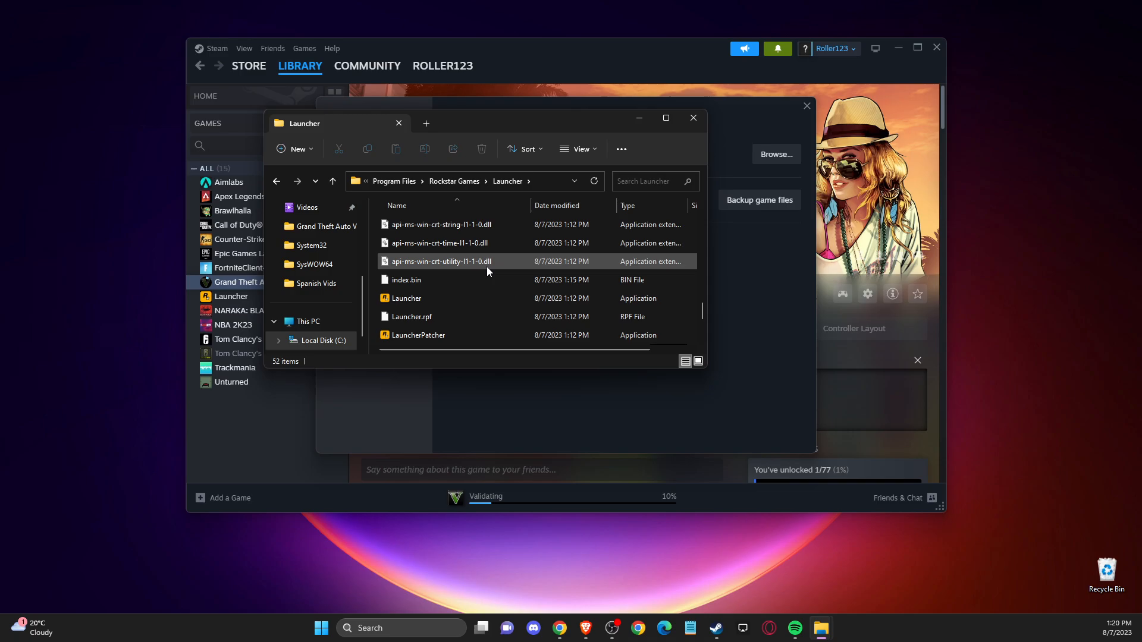
mouse_move(400, 298)
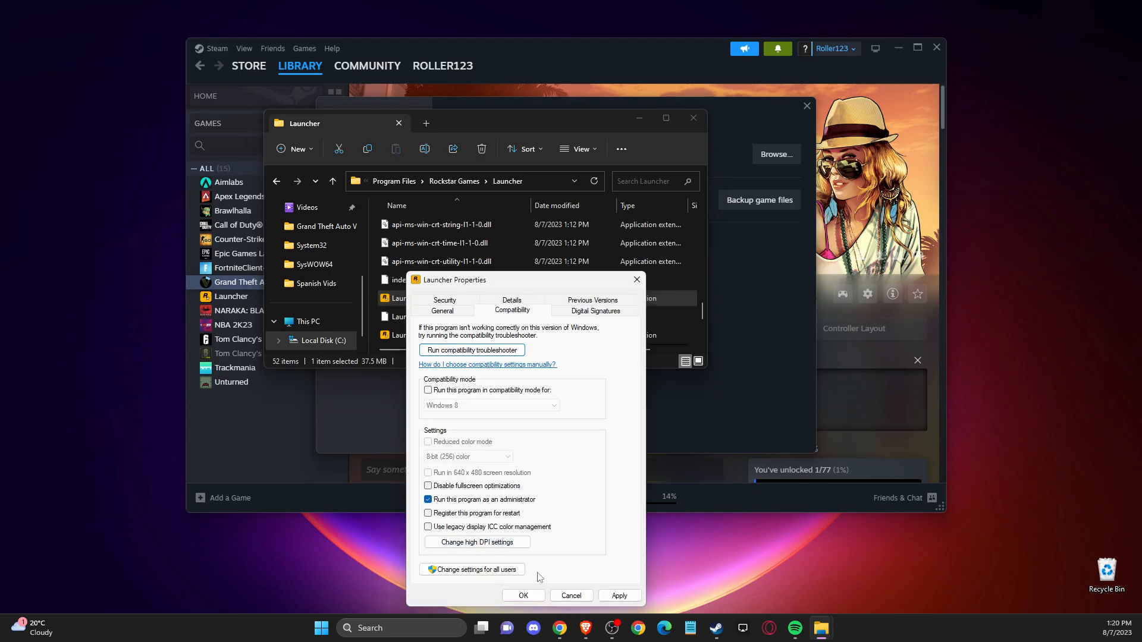
Step: Enable 'Run this program as an administrator' in Launcher's compatibility properties and confirm
left_click(523, 596)
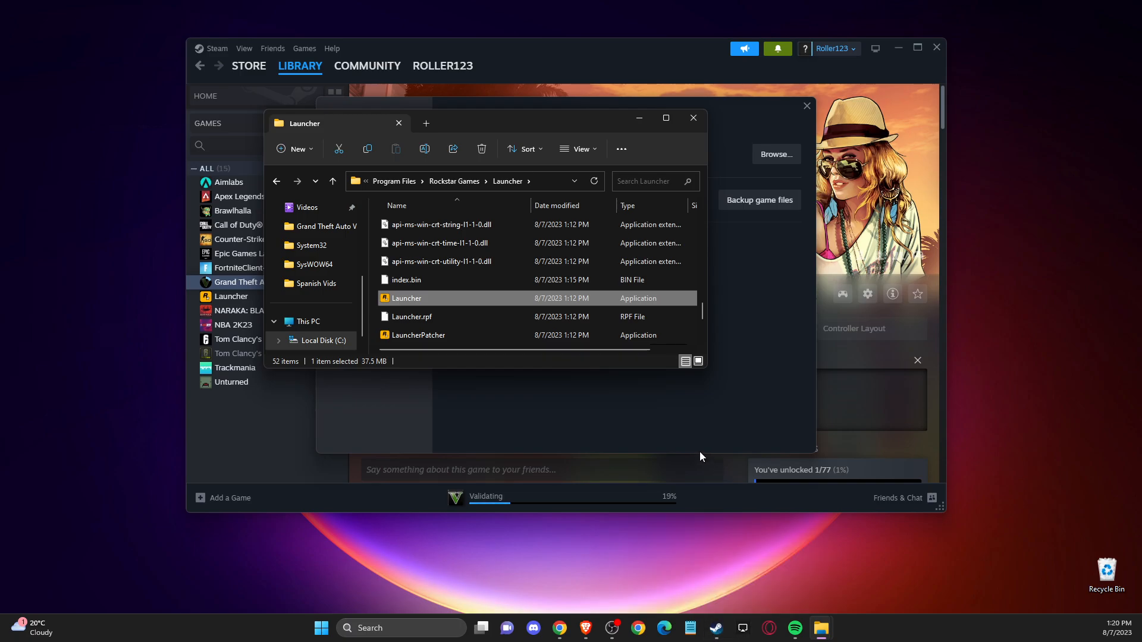
mouse_move(691, 541)
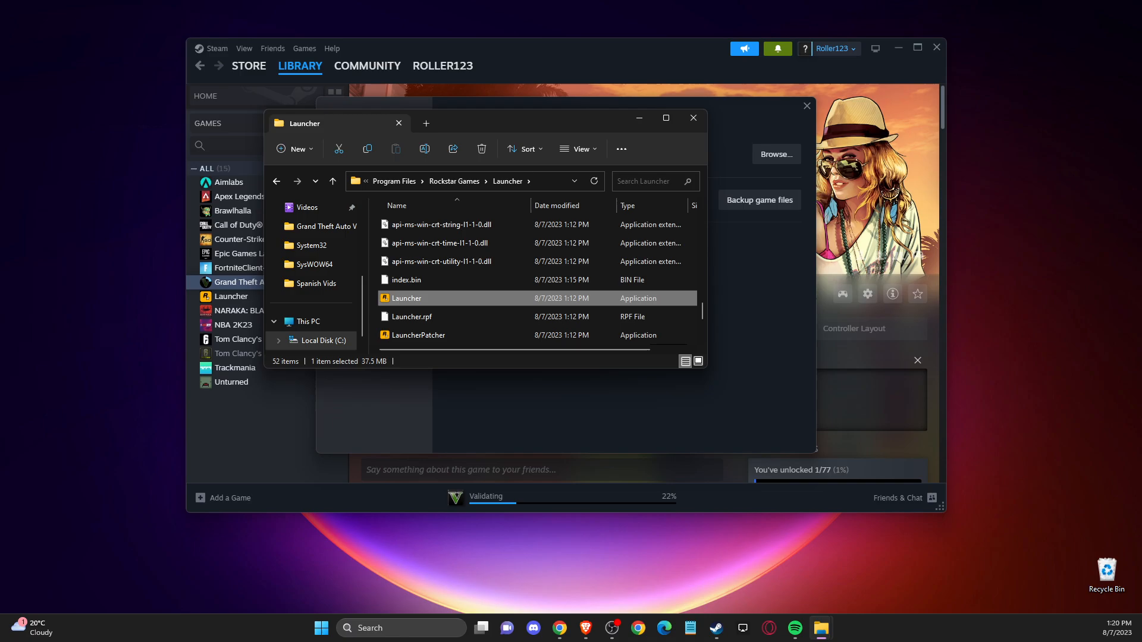
mouse_move(1063, 366)
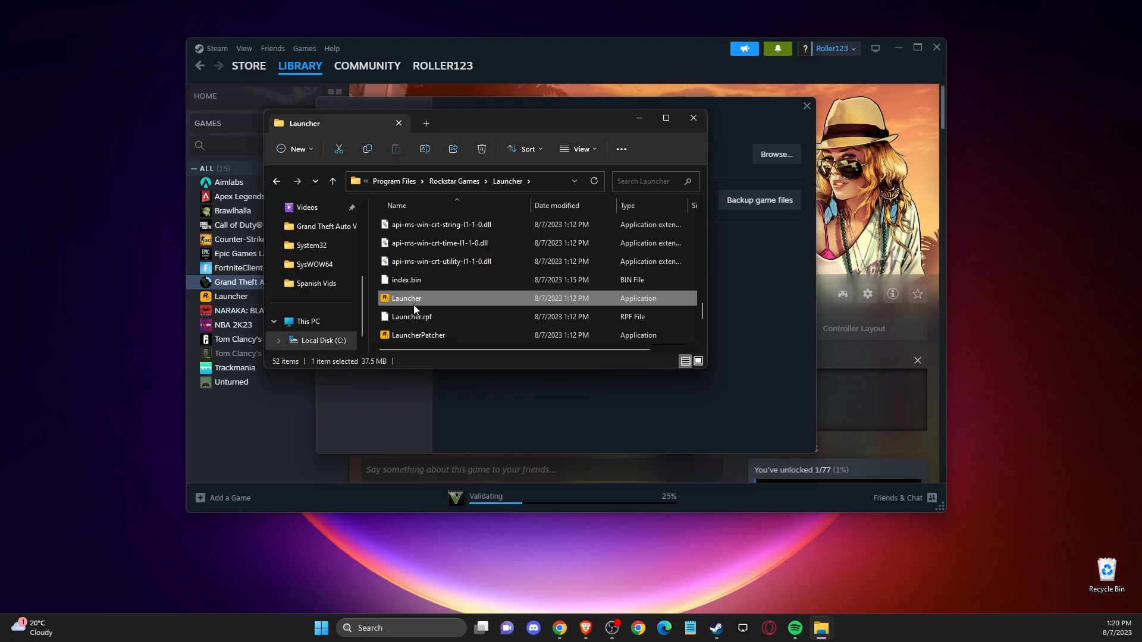
mouse_move(413, 308)
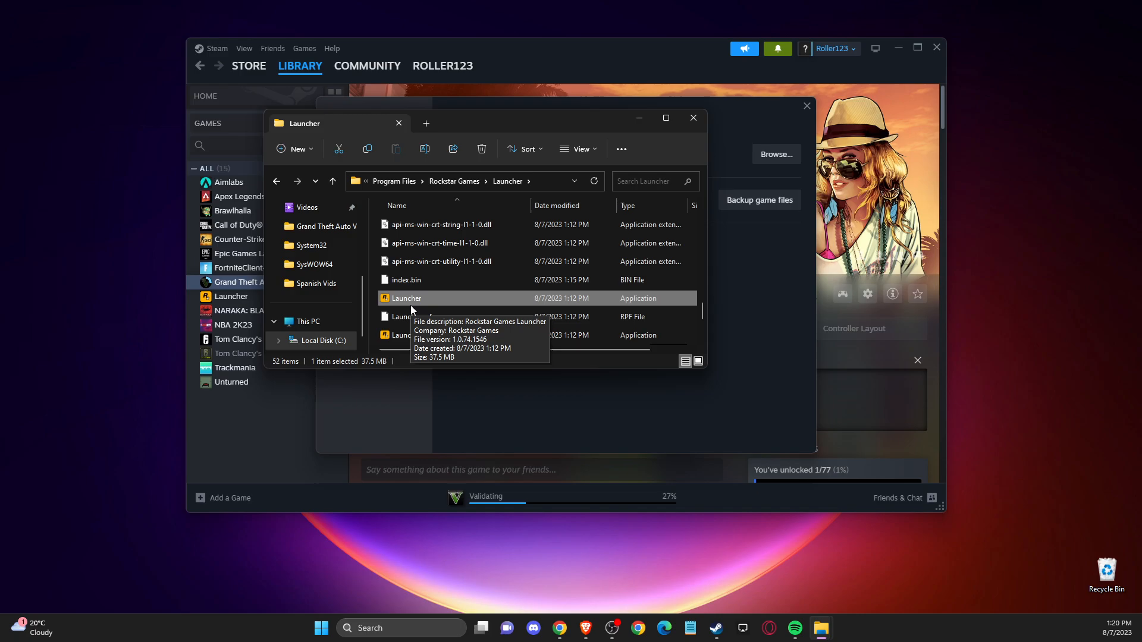
mouse_move(454, 302)
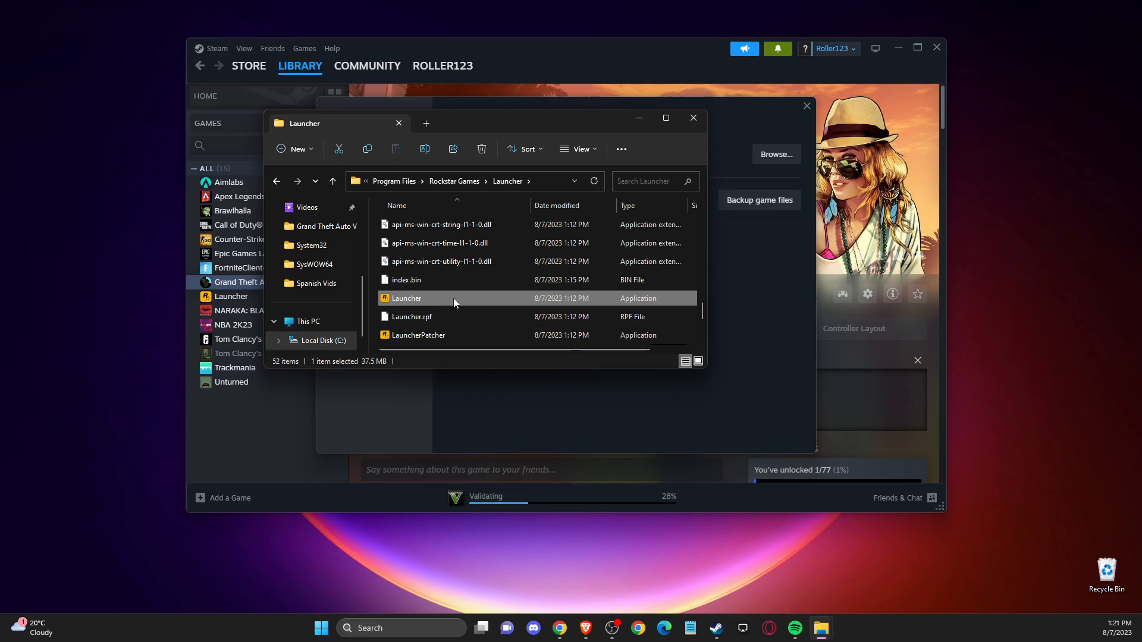